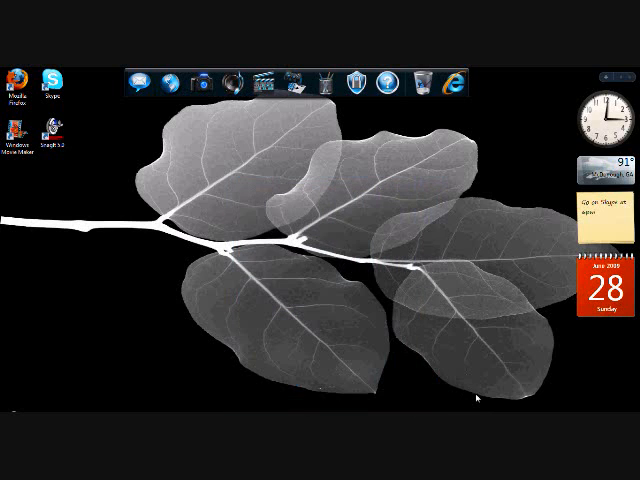
{"action": "mouse_move", "coordinate": [238, 162]}
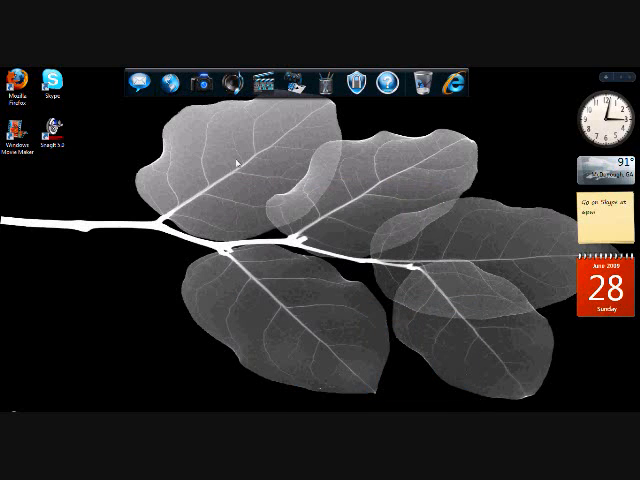
{"action": "mouse_move", "coordinate": [252, 200]}
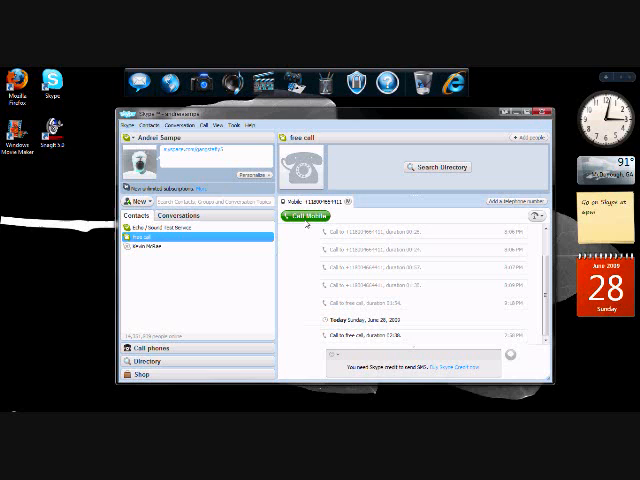
Call the toll-free business directory contact from its Skype conversation.
{"action": "left_click", "coordinate": [296, 216]}
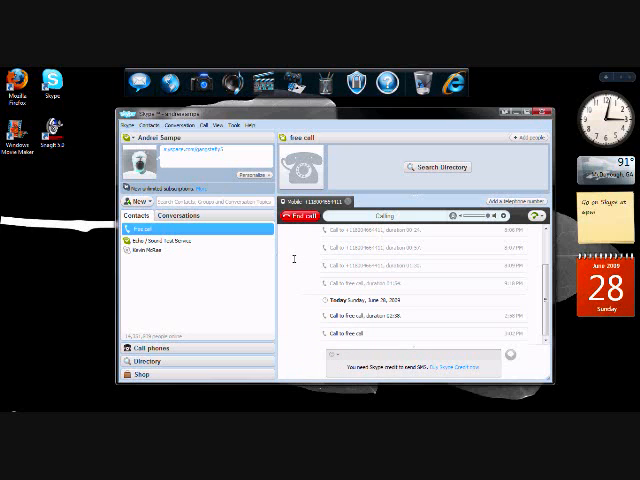
Stay on the call through the GameStop connection, then end it.
{"action": "left_click", "coordinate": [498, 216]}
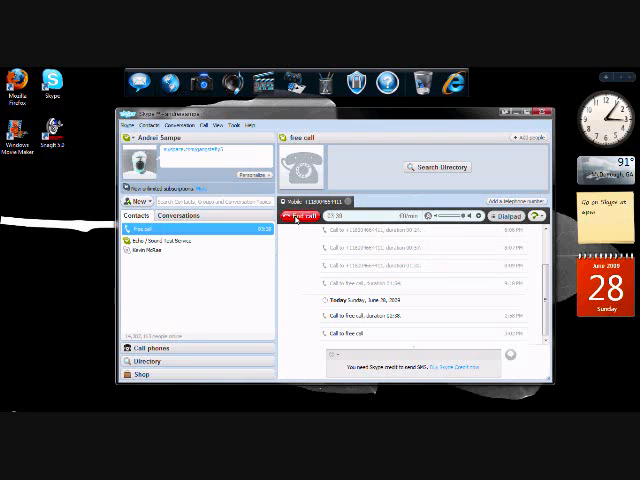
{"action": "left_click", "coordinate": [310, 218]}
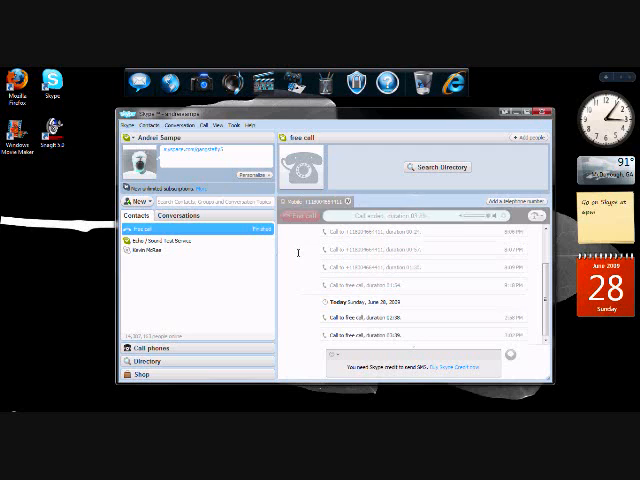